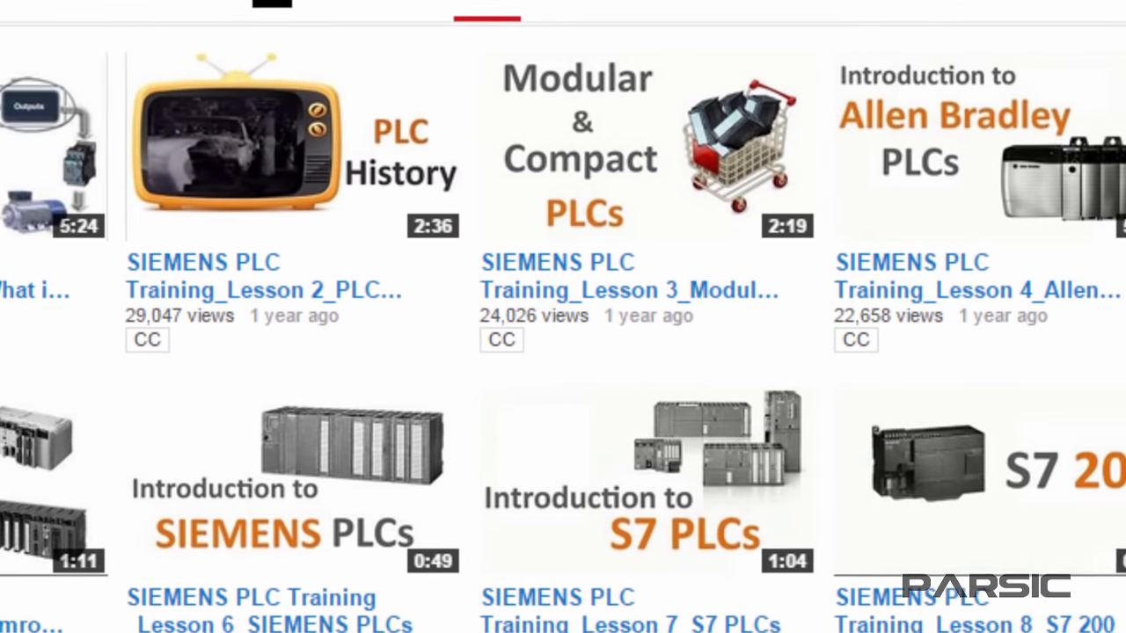
{"action": "scroll", "scroll_direction": "down", "scroll_amount": 3}
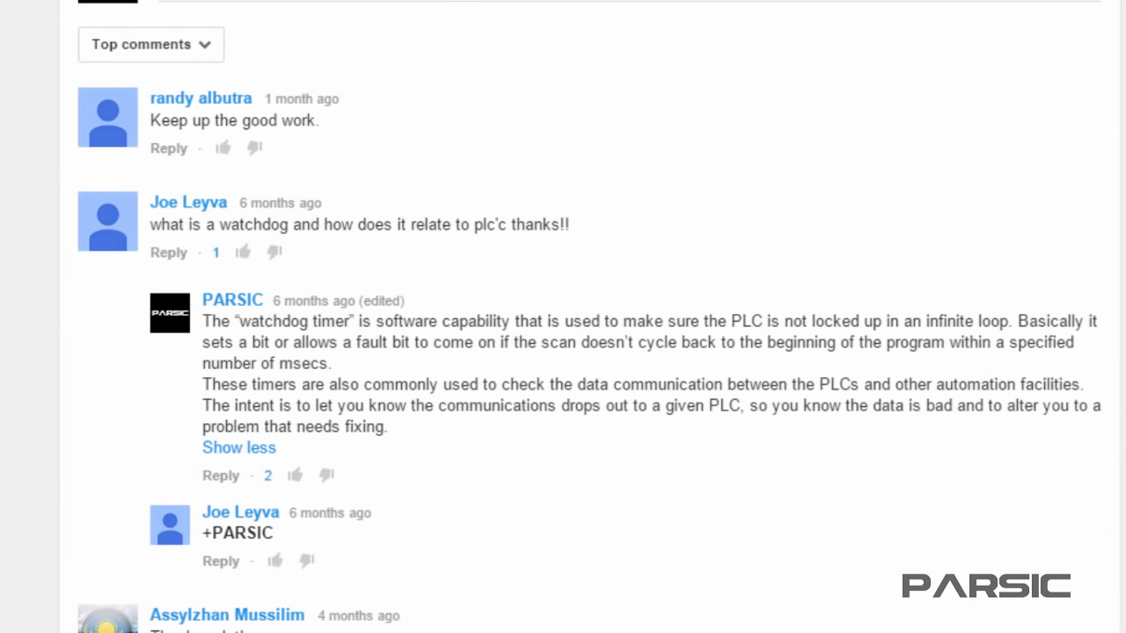
{"action": "scroll", "scroll_direction": "down", "scroll_amount": 3}
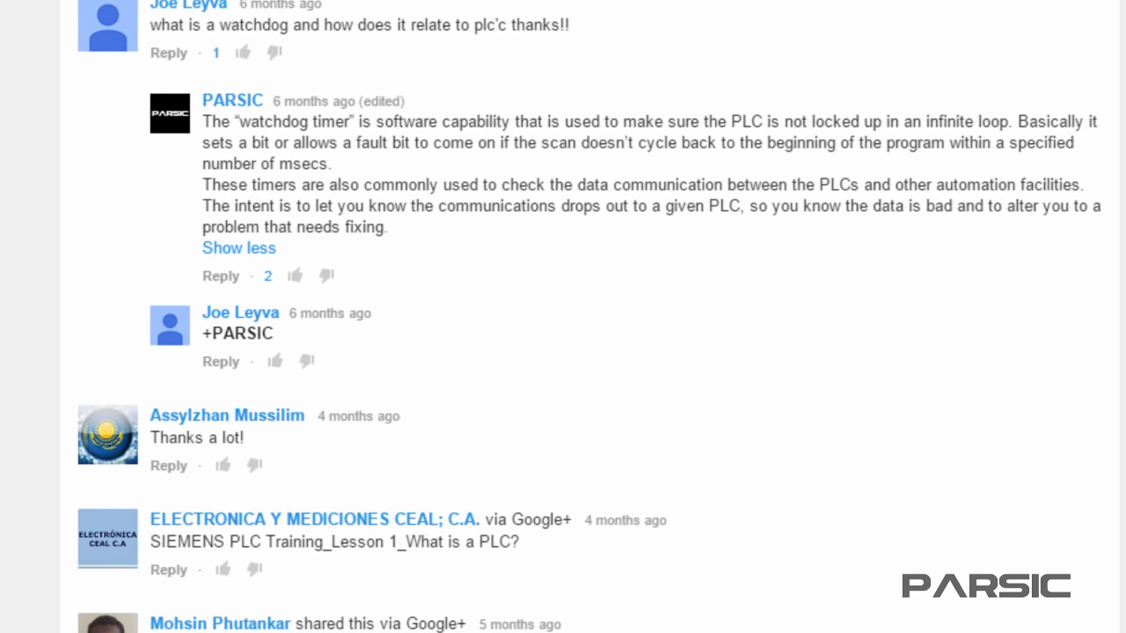
{"action": "scroll", "scroll_direction": "down", "scroll_amount": 3}
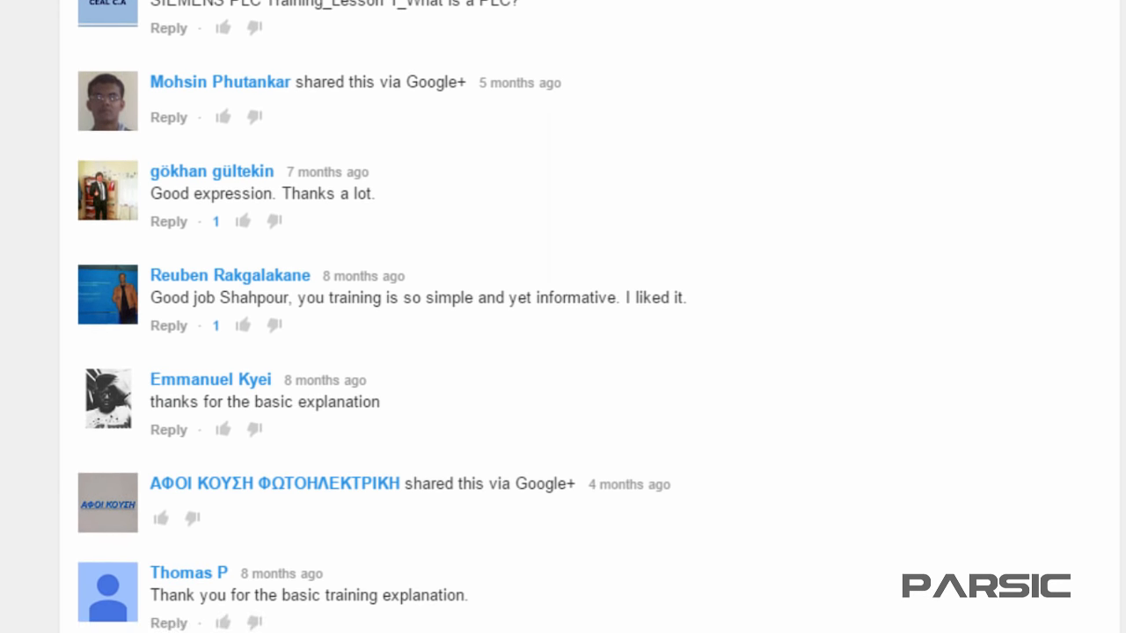
{"action": "scroll", "scroll_direction": "down", "scroll_amount": 3}
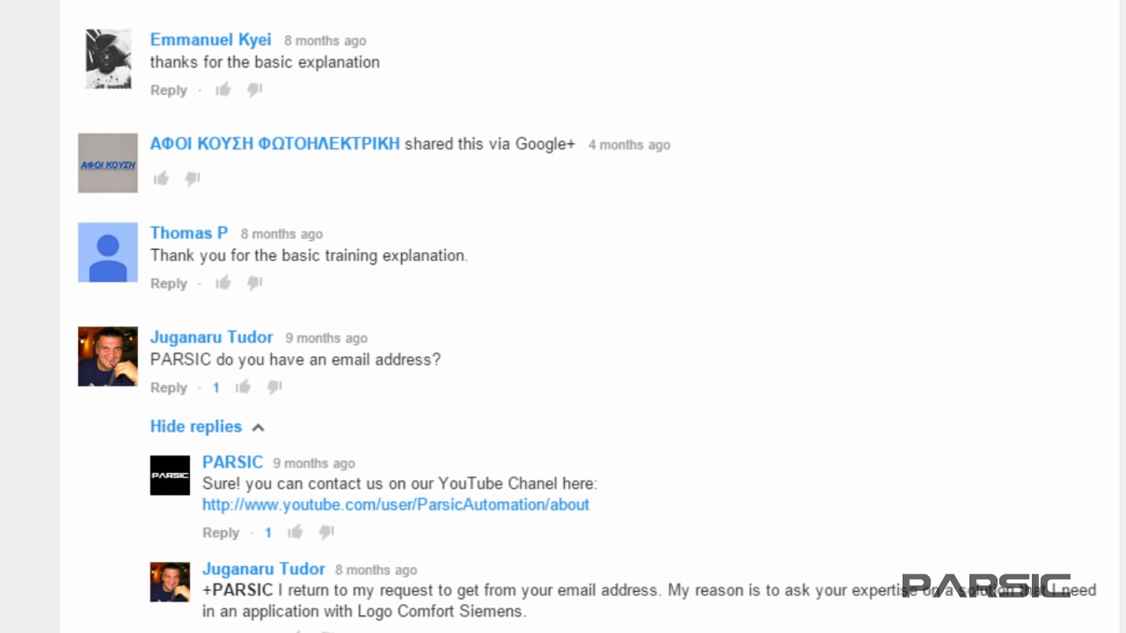